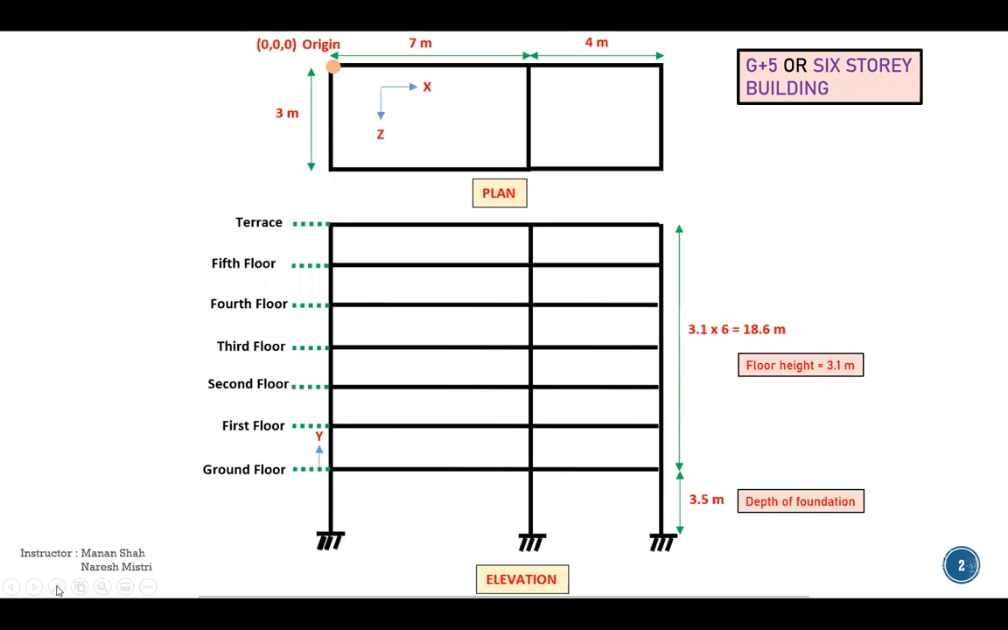
- Switch the slide show pointer to Pen for drawing on the building slide
left_click(56, 588)
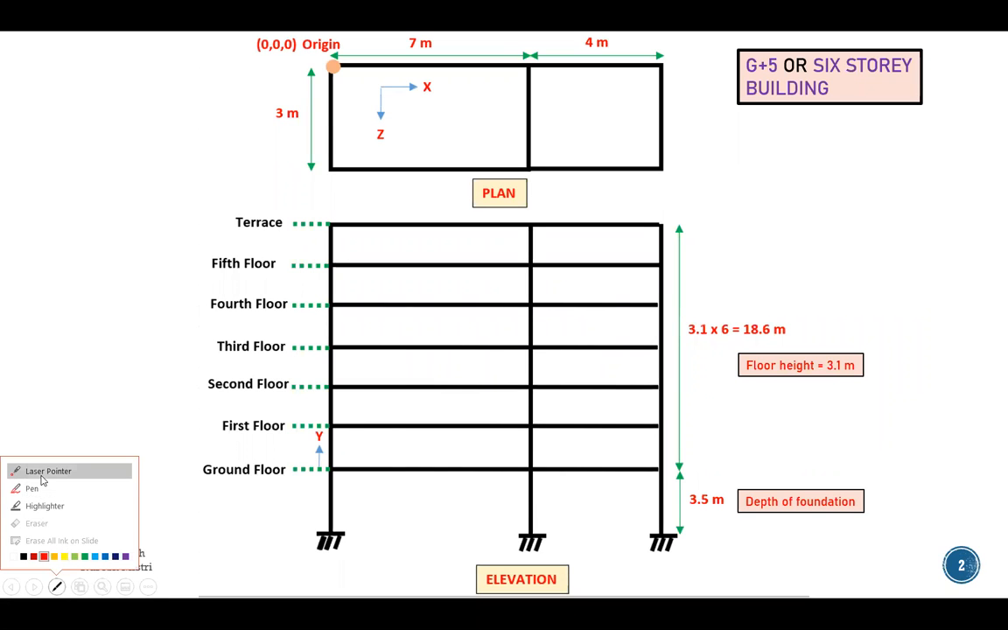
left_click(49, 471)
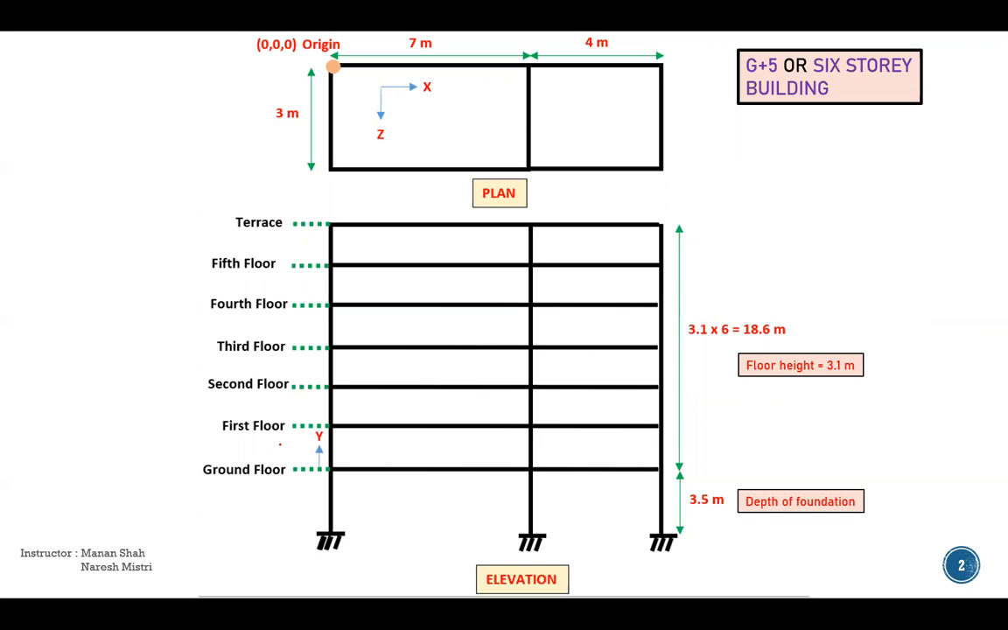
- Strike through the G in G+5 and circle Ground Floor in red ink
left_click_drag(189, 458, 249, 508)
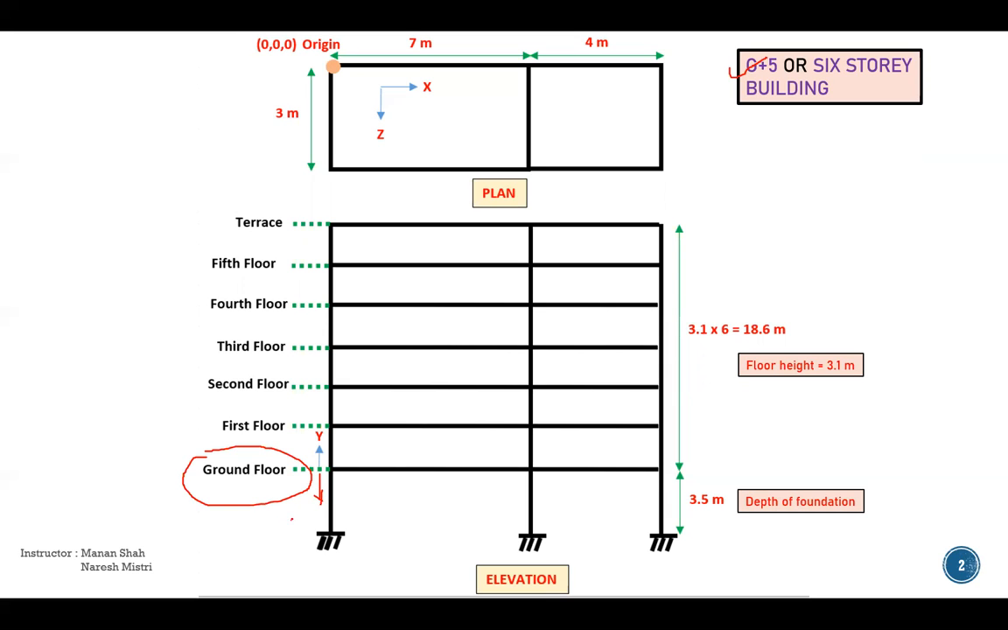
- Mark the height axis, underline the 18.6 m total height and write FL
left_click_drag(318, 490, 301, 522)
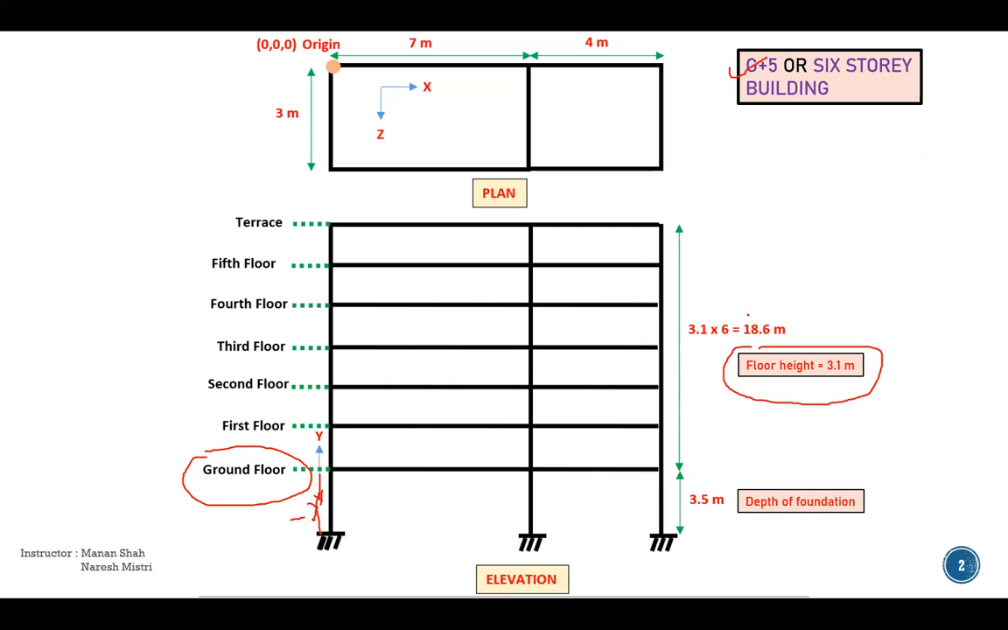
left_click_drag(735, 319, 805, 341)
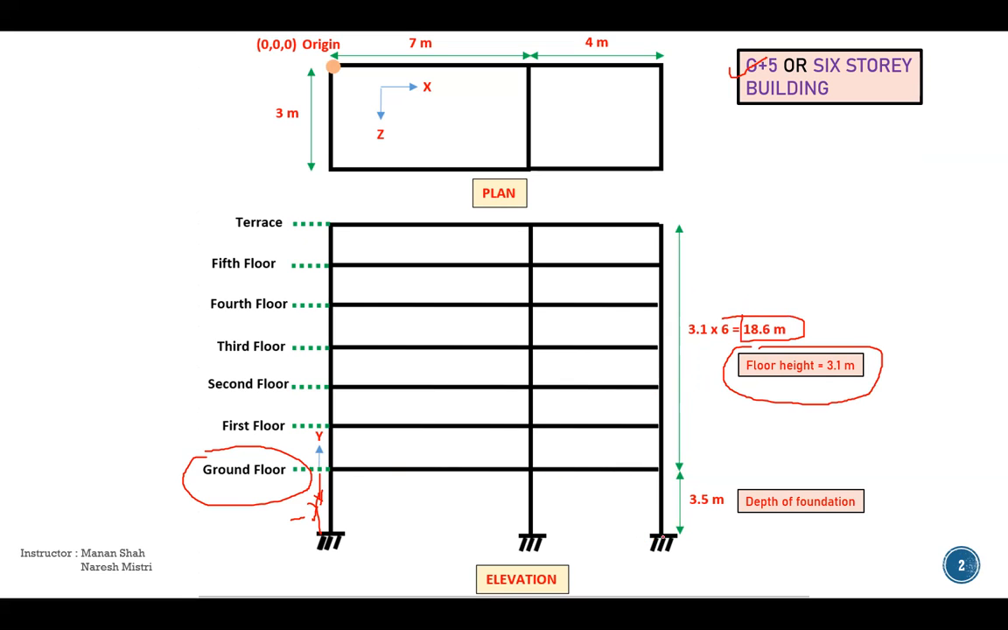
type("FL")
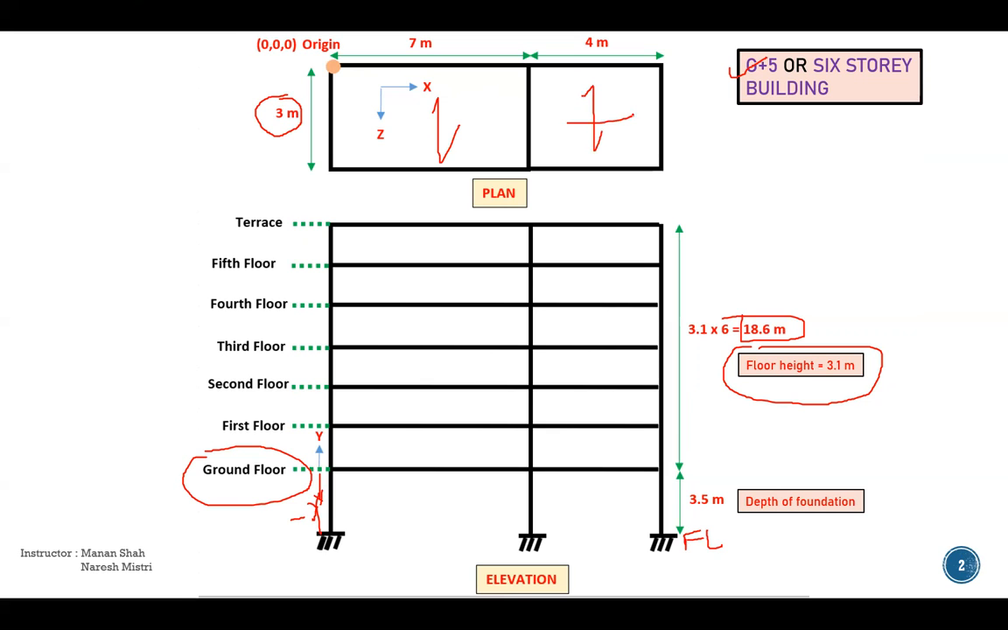
- Draw a red span mark across the right plan bay
left_click_drag(546, 126, 634, 114)
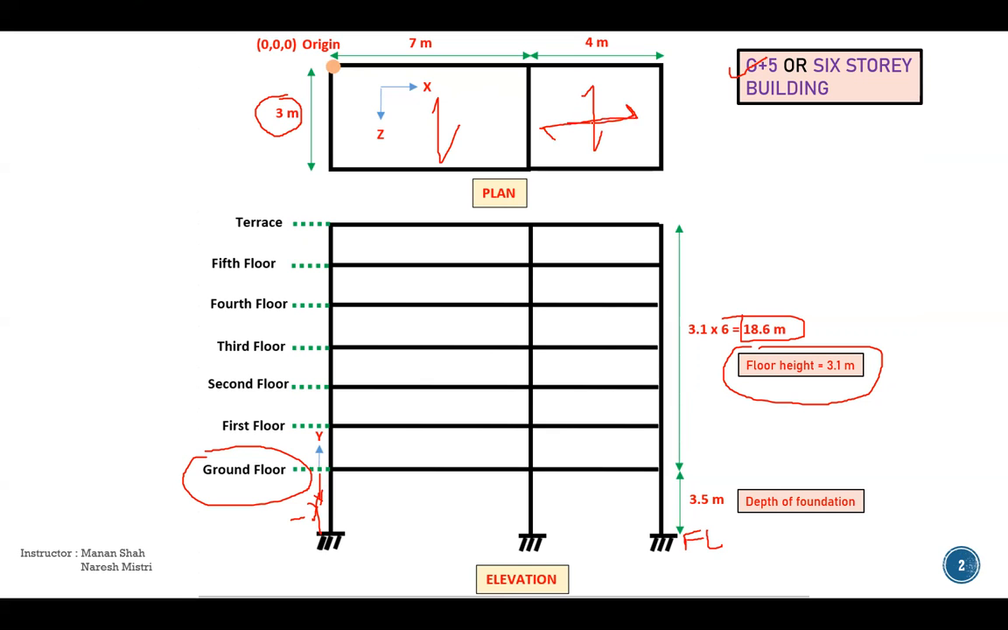